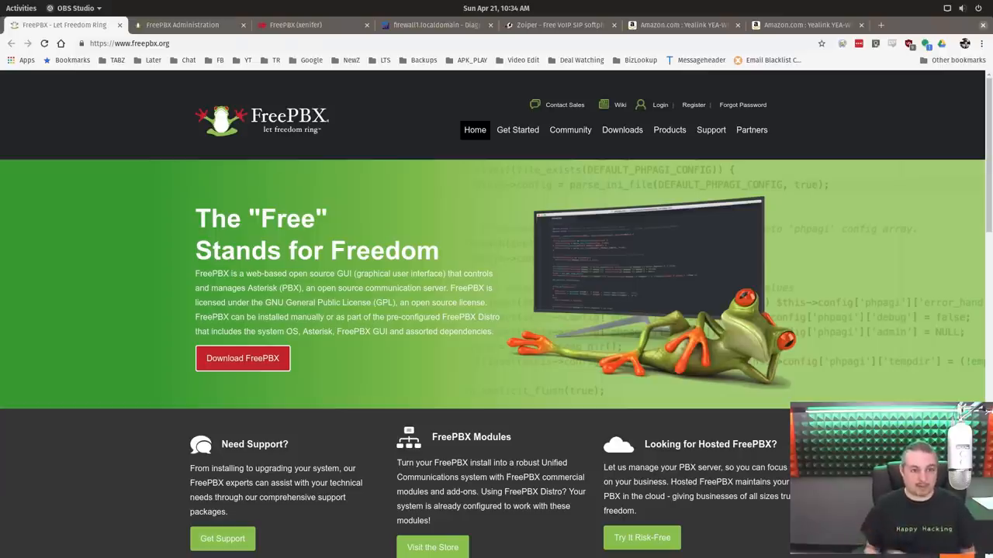
pyautogui.moveTo(827, 326)
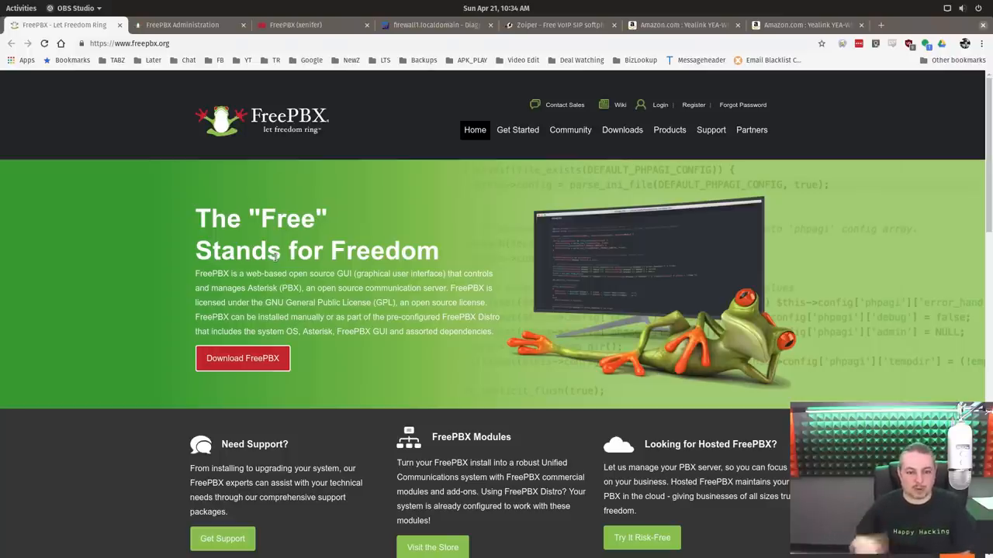
pyautogui.moveTo(373, 362)
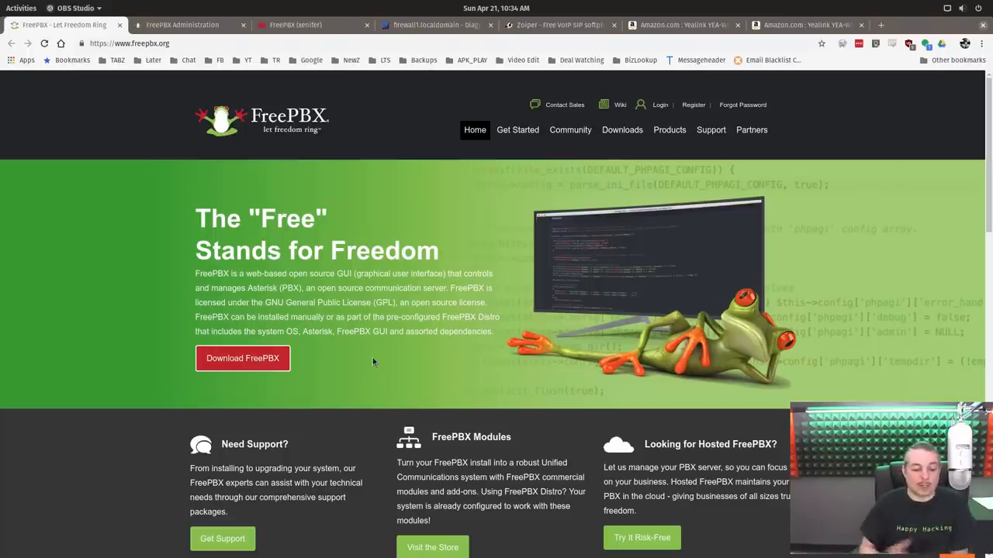
# - Visit the FreePBX store listing support, hosting, training, hardware and modules, then return home
pyautogui.scroll(-3)
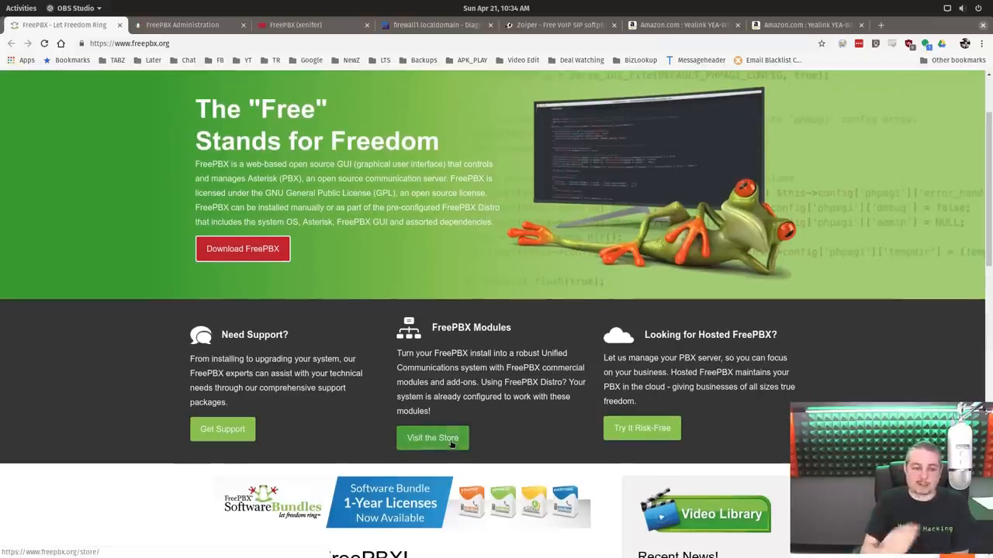
pyautogui.click(433, 438)
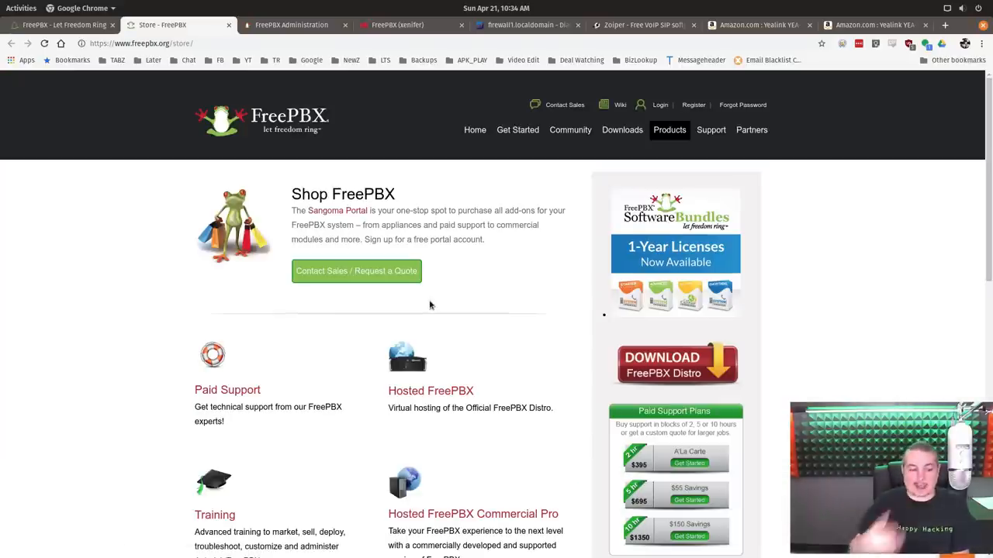
pyautogui.scroll(-3)
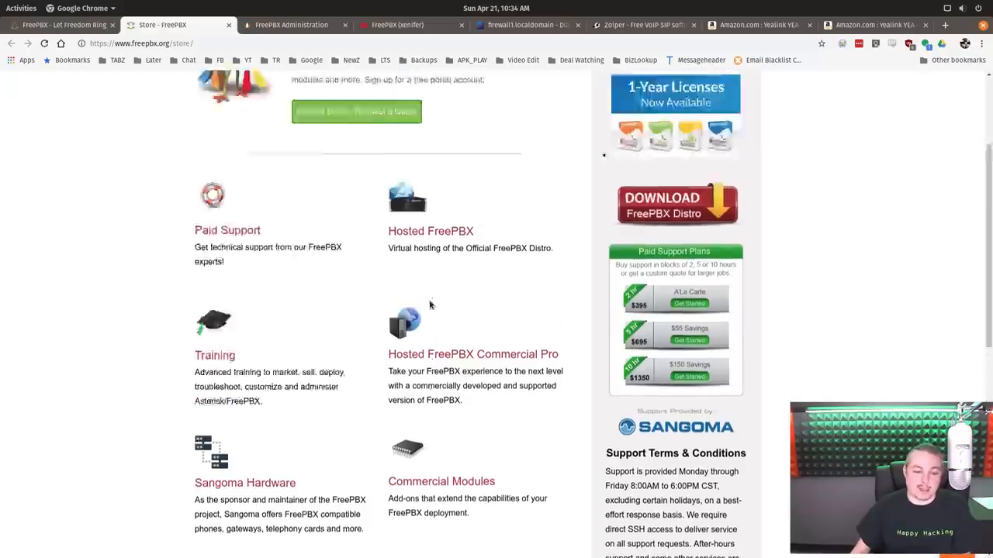
pyautogui.scroll(3)
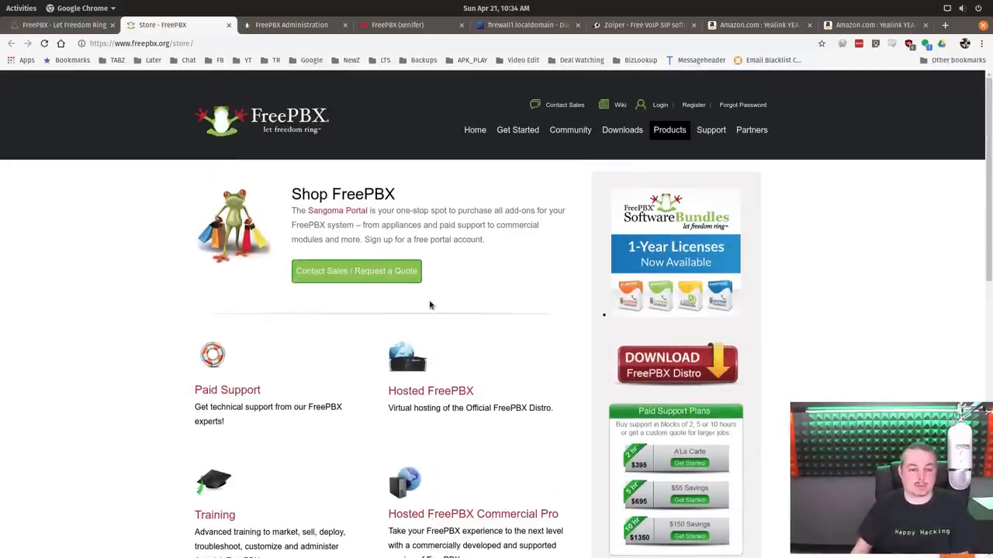
pyautogui.click(59, 24)
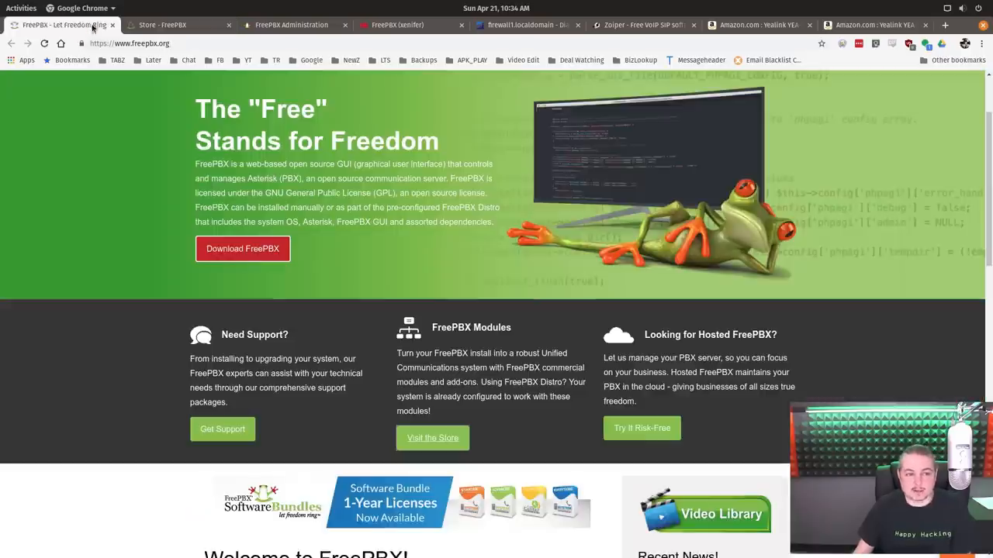
pyautogui.click(398, 25)
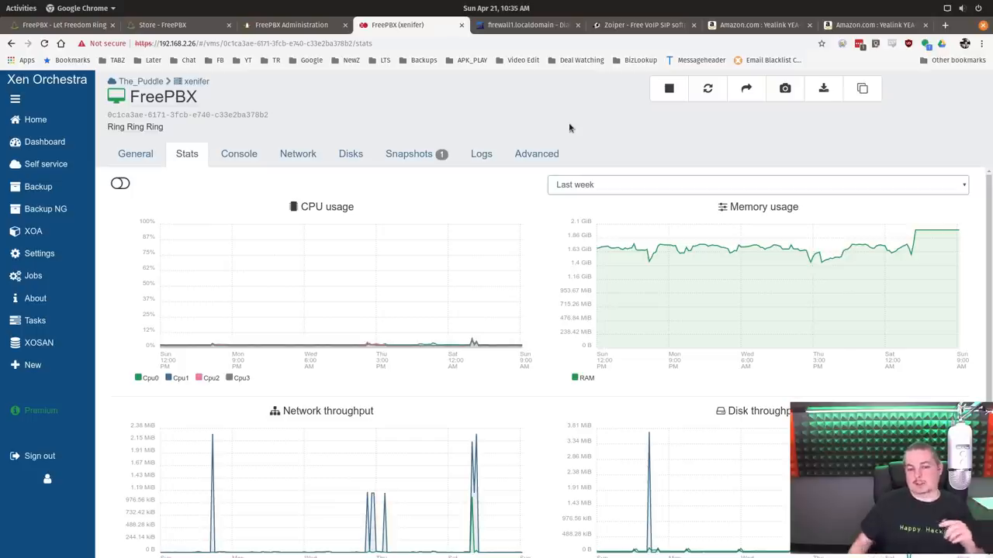
pyautogui.moveTo(621, 301)
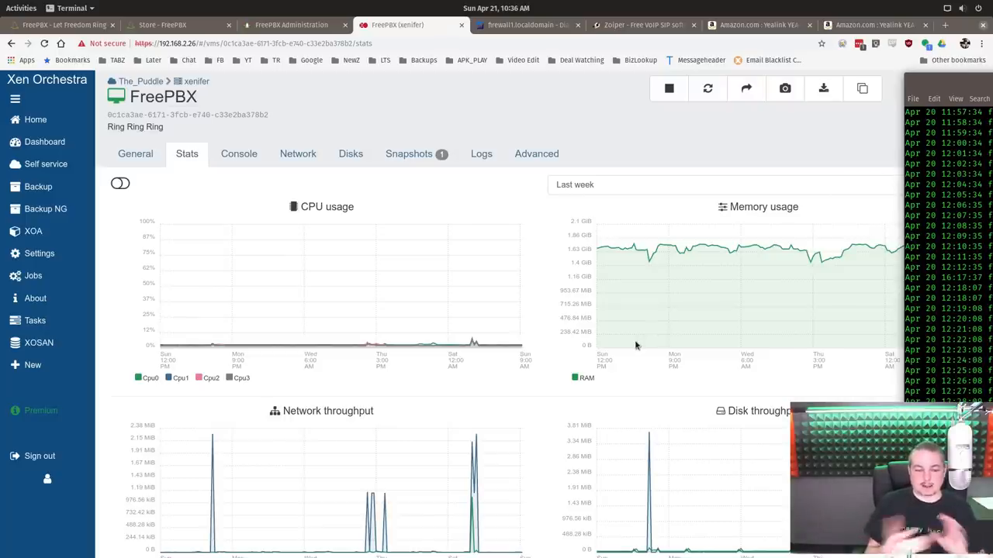
pyautogui.moveTo(748, 247)
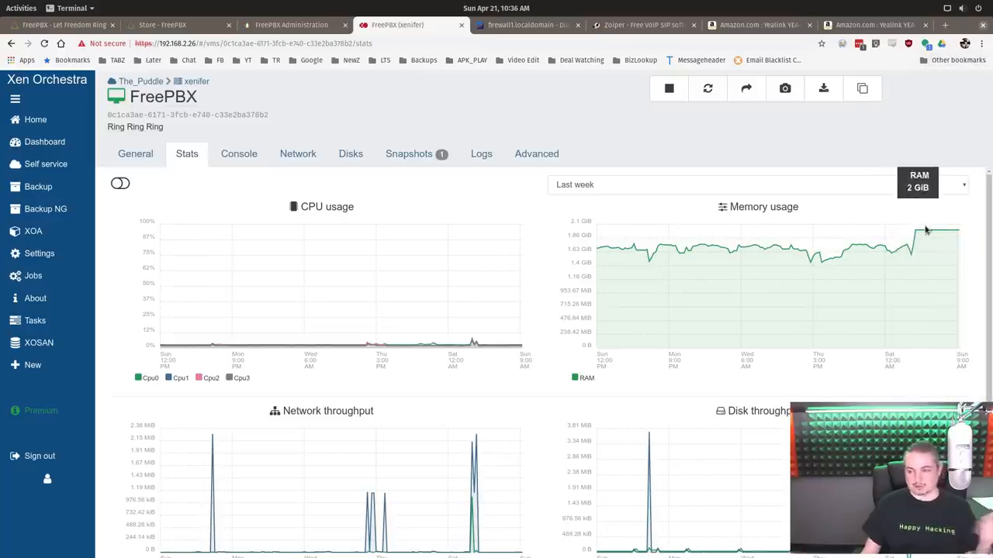
pyautogui.moveTo(729, 251)
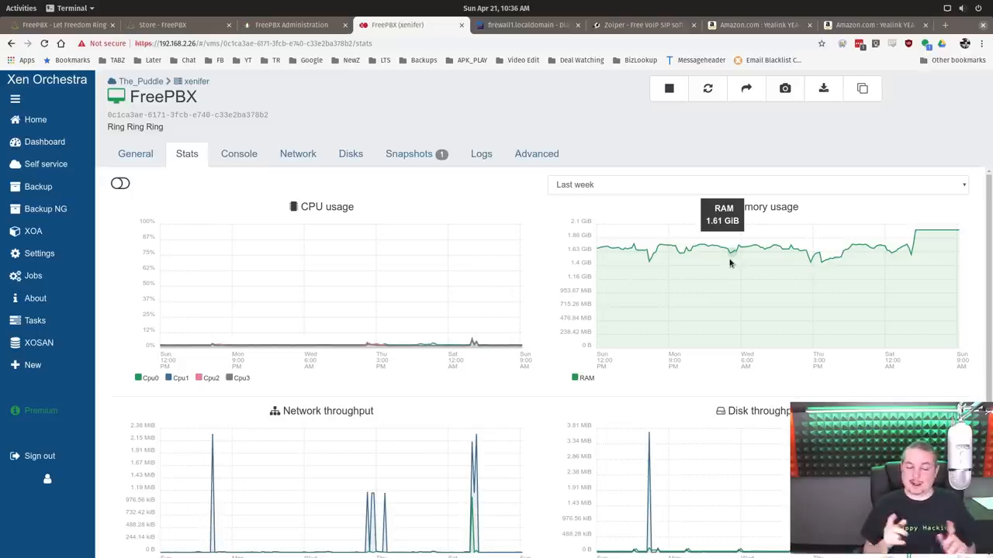
pyautogui.moveTo(683, 178)
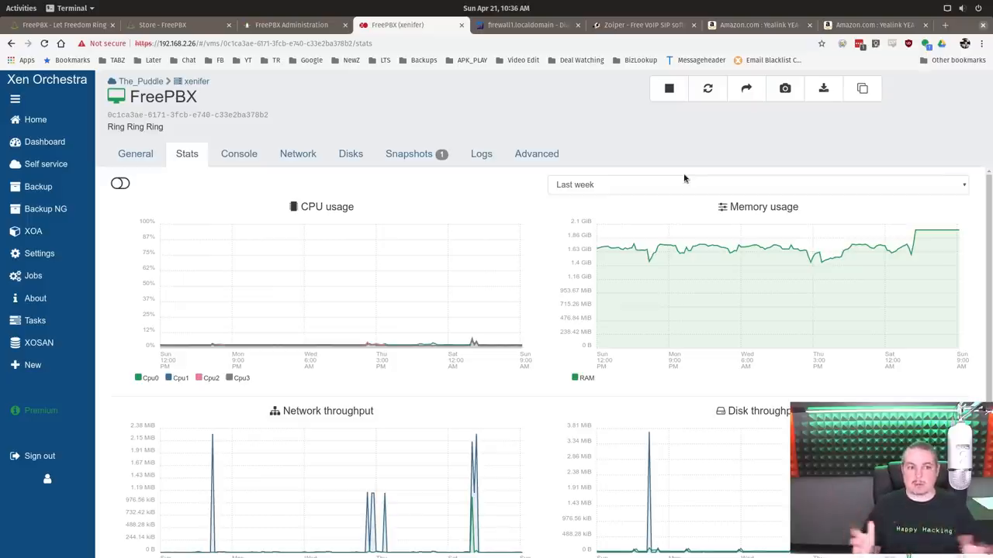
pyautogui.moveTo(552, 130)
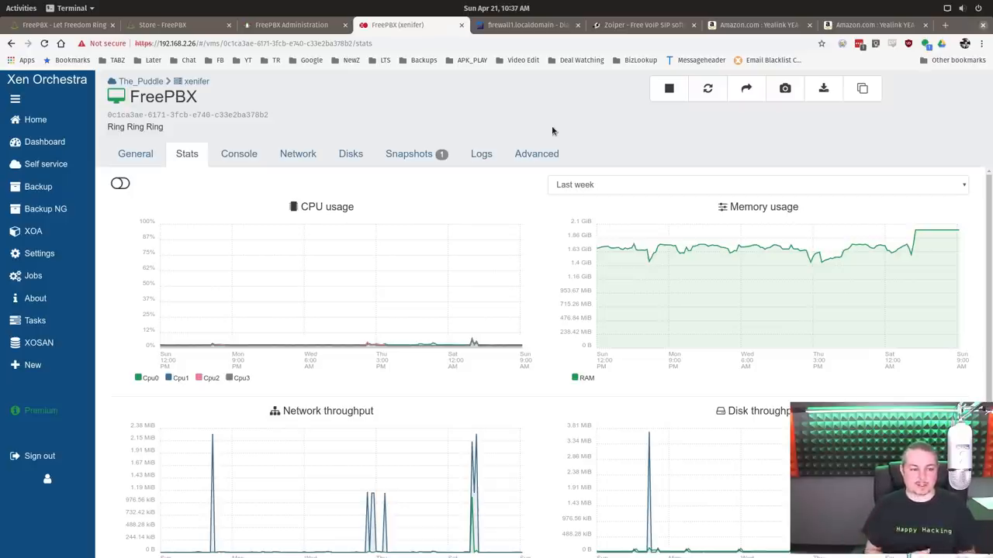
pyautogui.moveTo(614, 116)
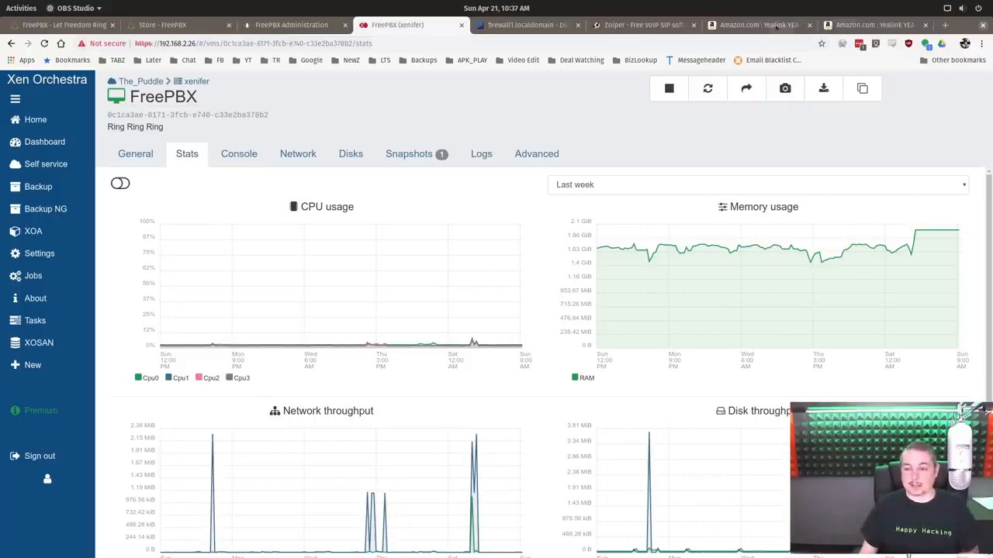
pyautogui.click(757, 25)
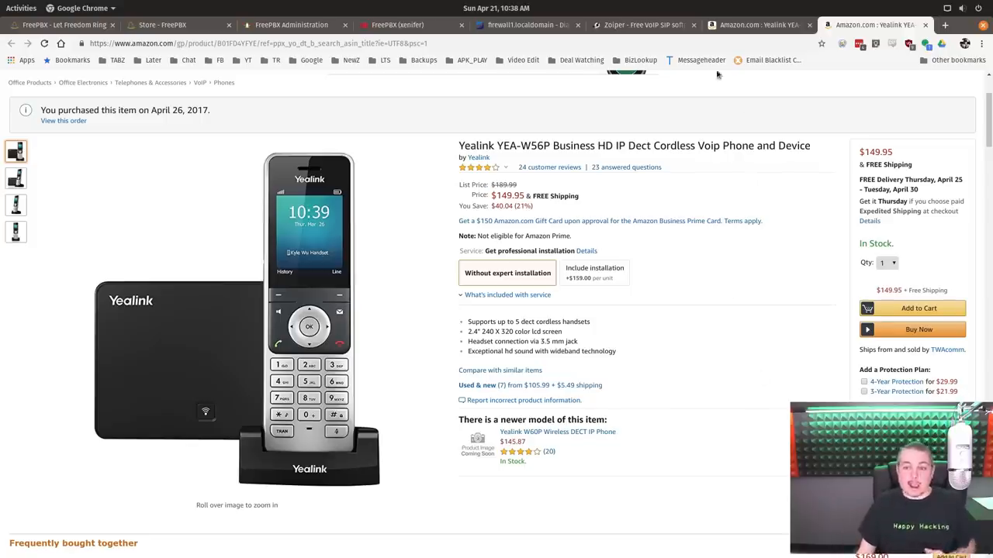
# - Switch to the Zoiper softphone website tab
pyautogui.click(643, 25)
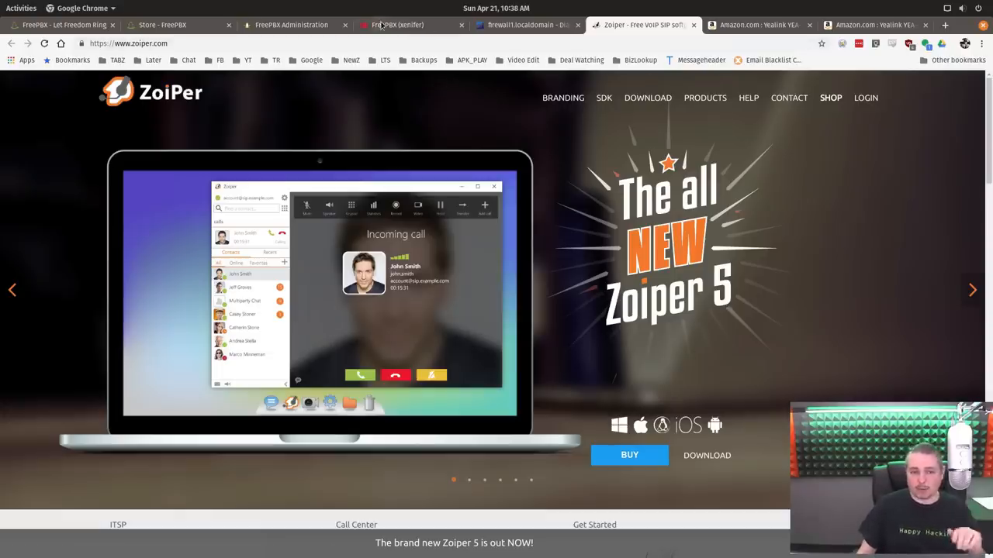
# - Return to Xen Orchestra's usage statistics for the FreePBX virtual machine
pyautogui.click(397, 25)
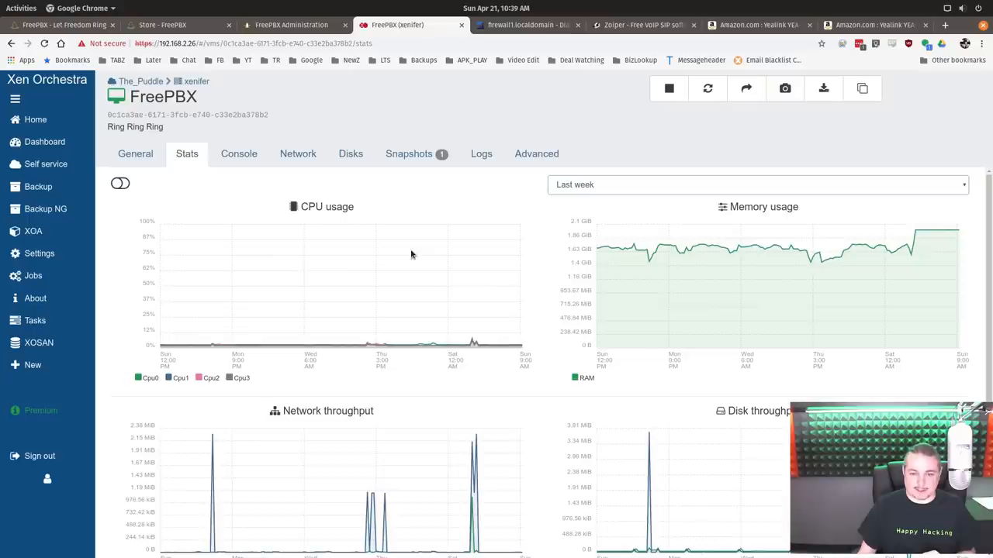
pyautogui.moveTo(475, 347)
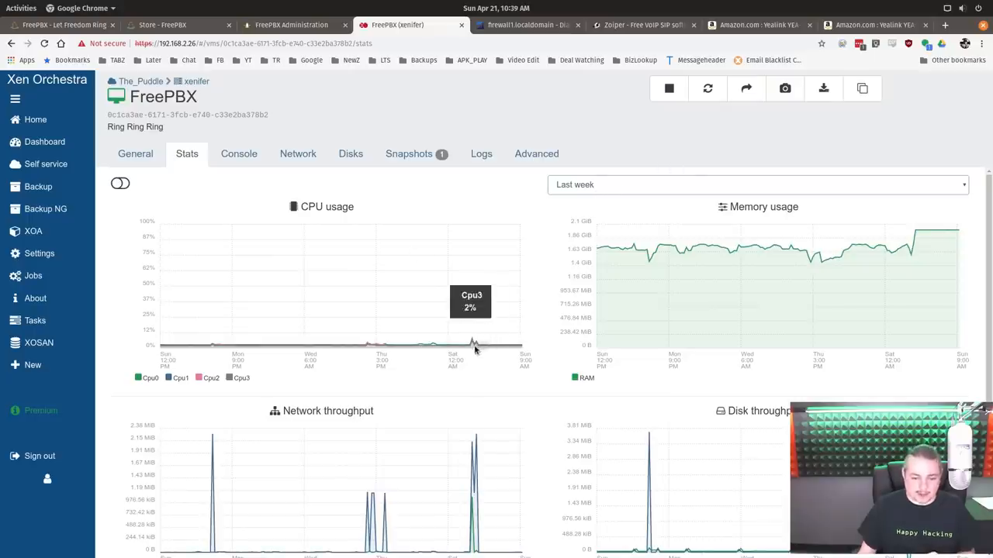
pyautogui.moveTo(473, 344)
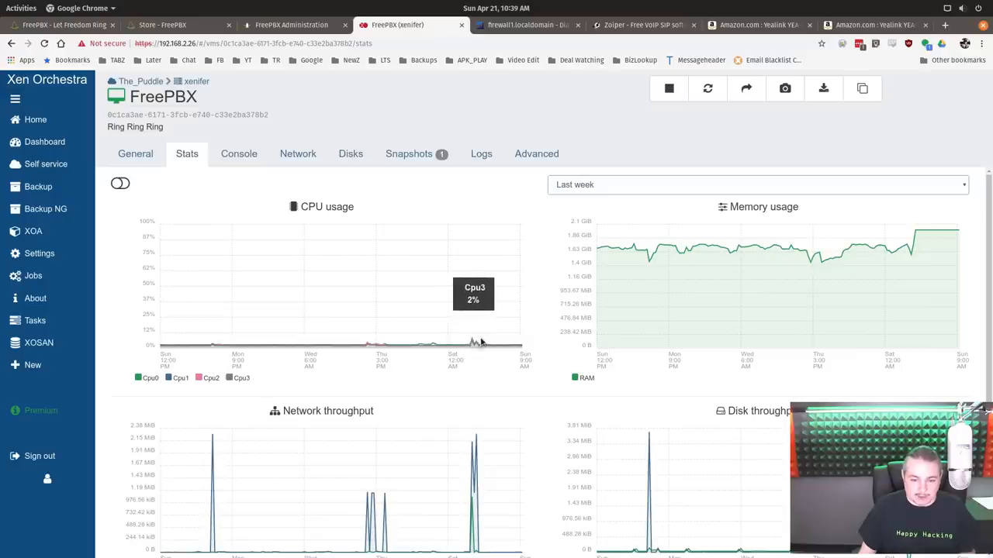
pyautogui.moveTo(540, 378)
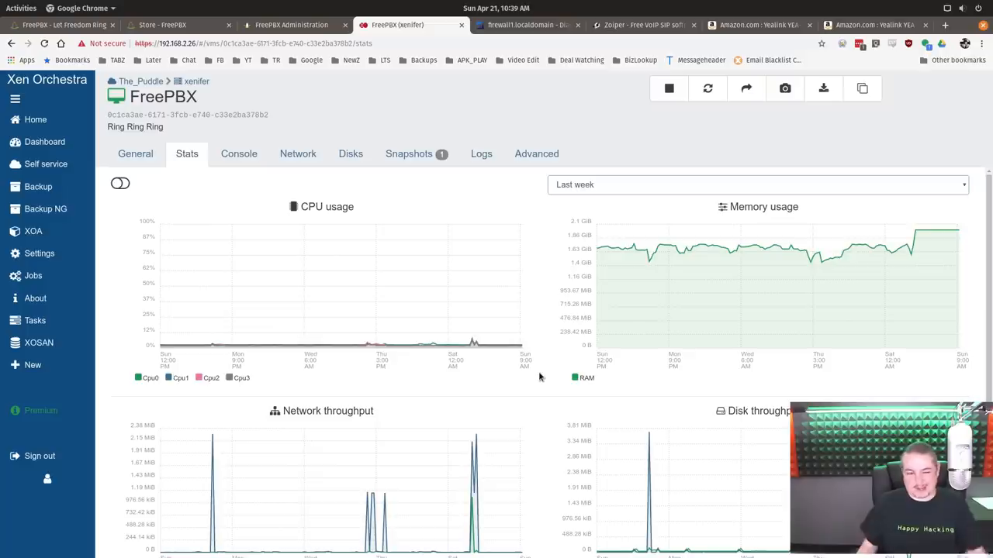
pyautogui.moveTo(577, 179)
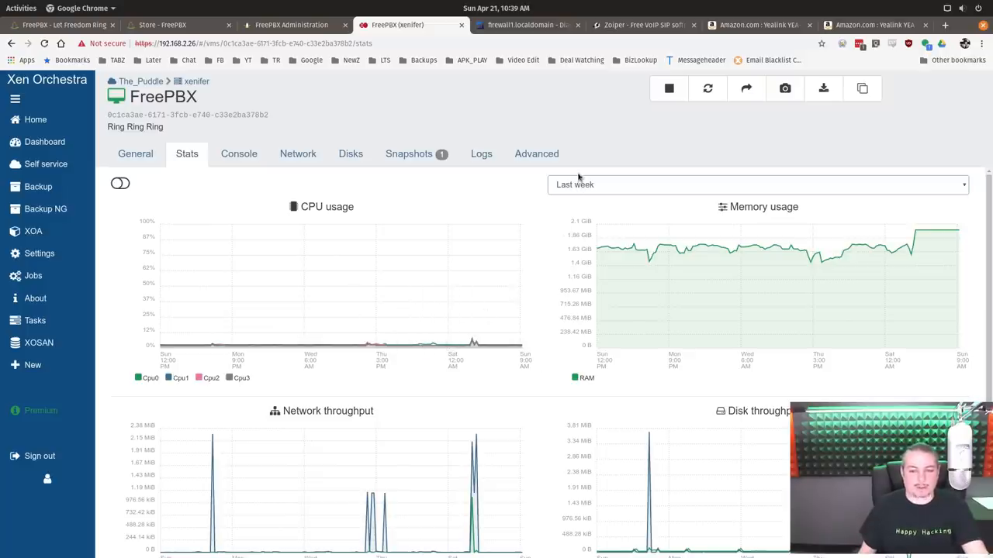
pyautogui.moveTo(546, 201)
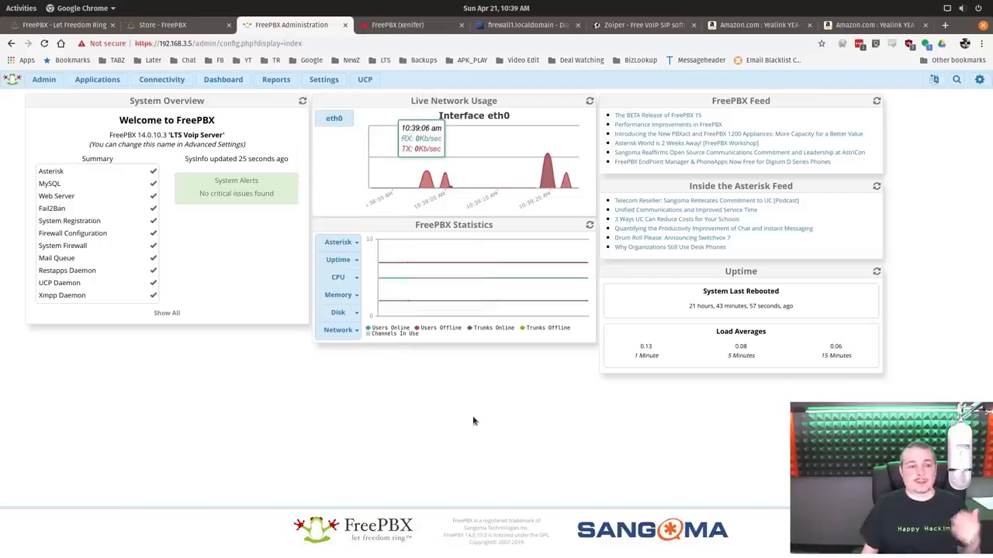
pyautogui.moveTo(96, 90)
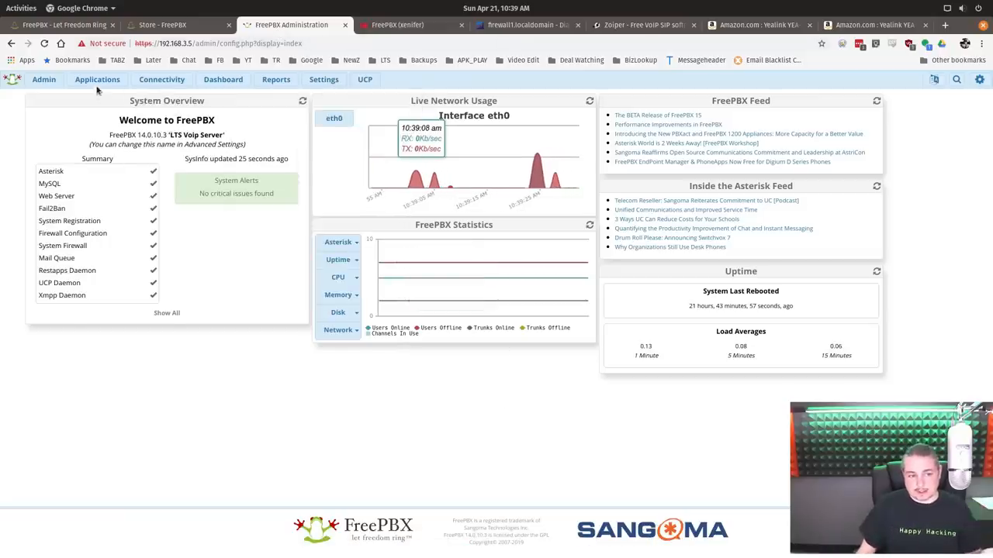
# - From the Applications menu, go to the Text To Speech module
pyautogui.click(96, 79)
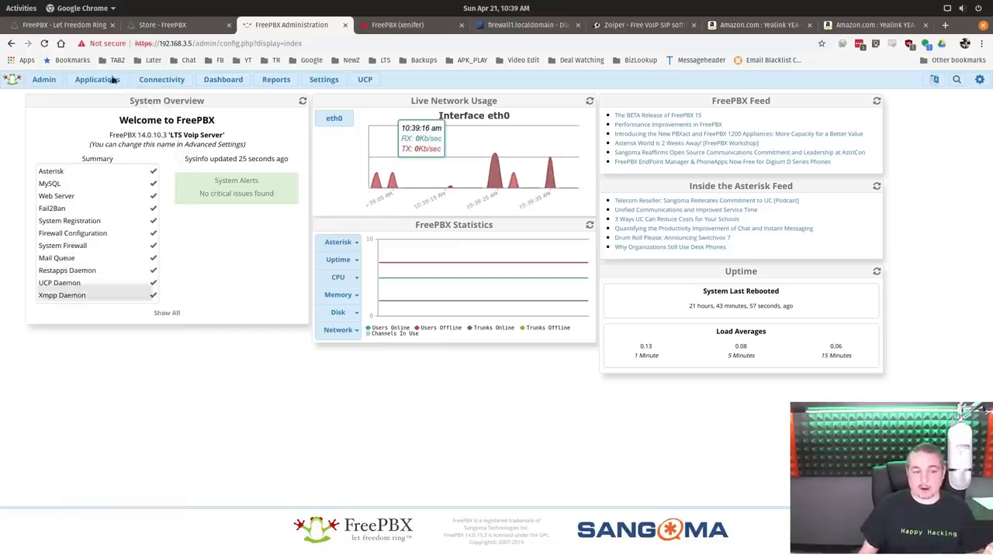
pyautogui.click(96, 79)
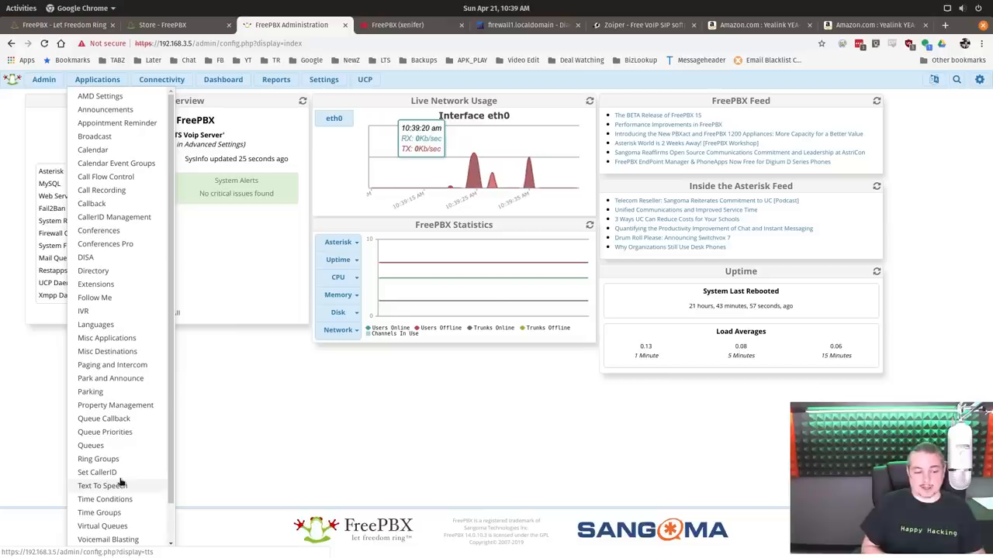
pyautogui.moveTo(118, 490)
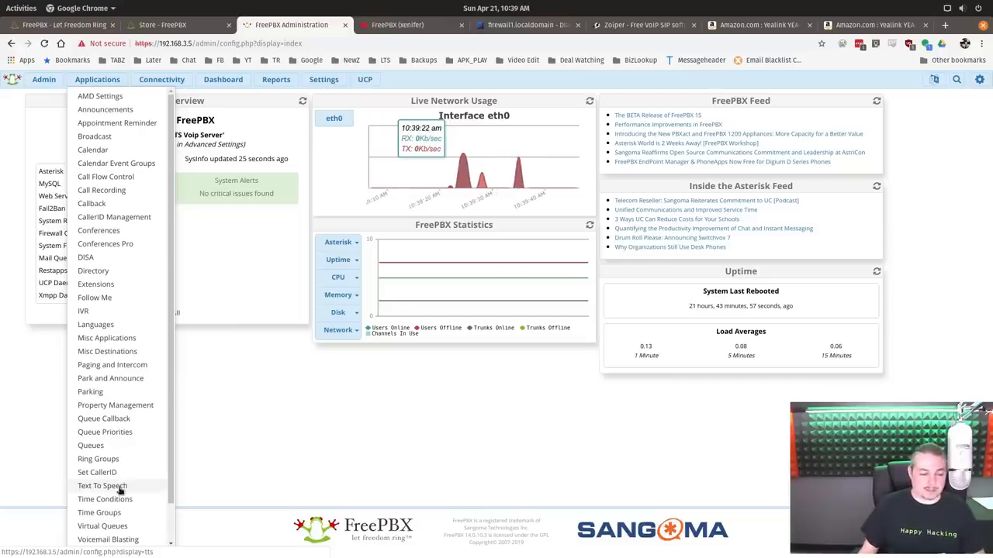
pyautogui.click(102, 486)
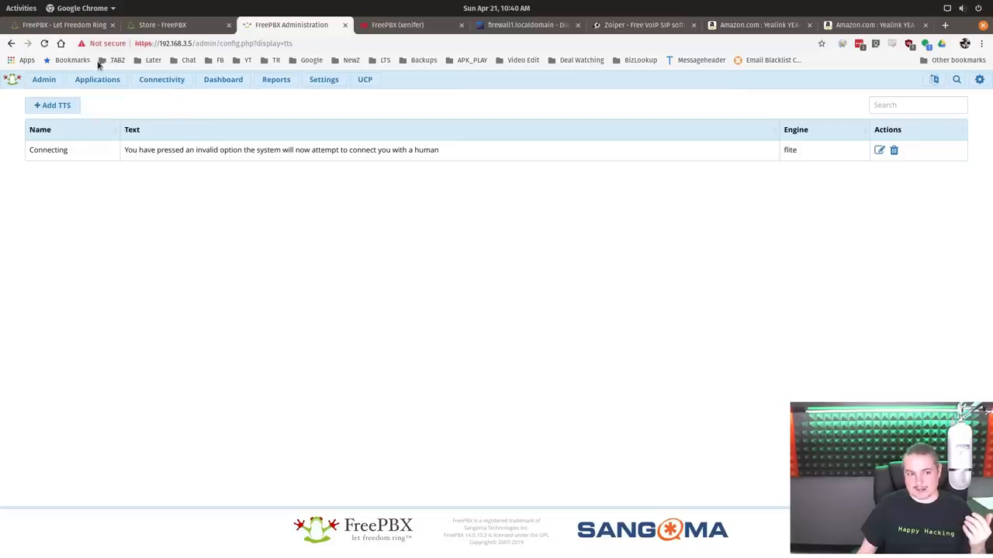
# - Return to the FreePBX administration dashboard with system status and statistics
pyautogui.click(97, 79)
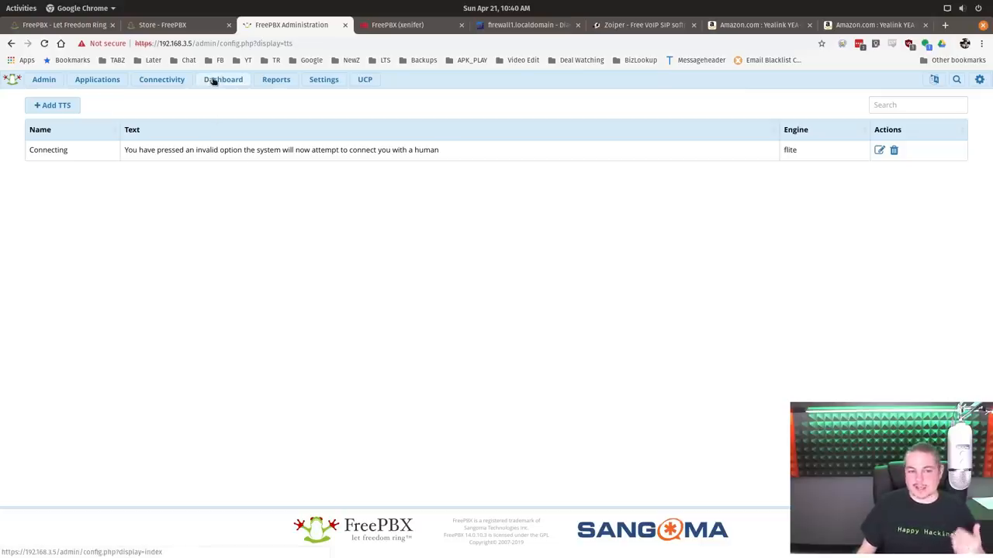
pyautogui.click(224, 79)
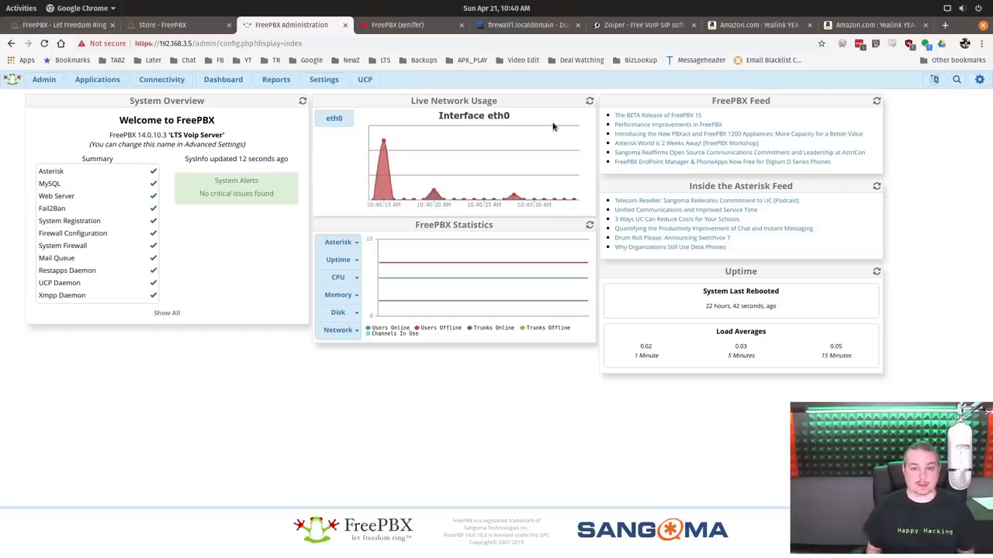
# - Switch to the pfSense traffic shaper by-interface view with qACK and qVoIP queues
pyautogui.click(572, 25)
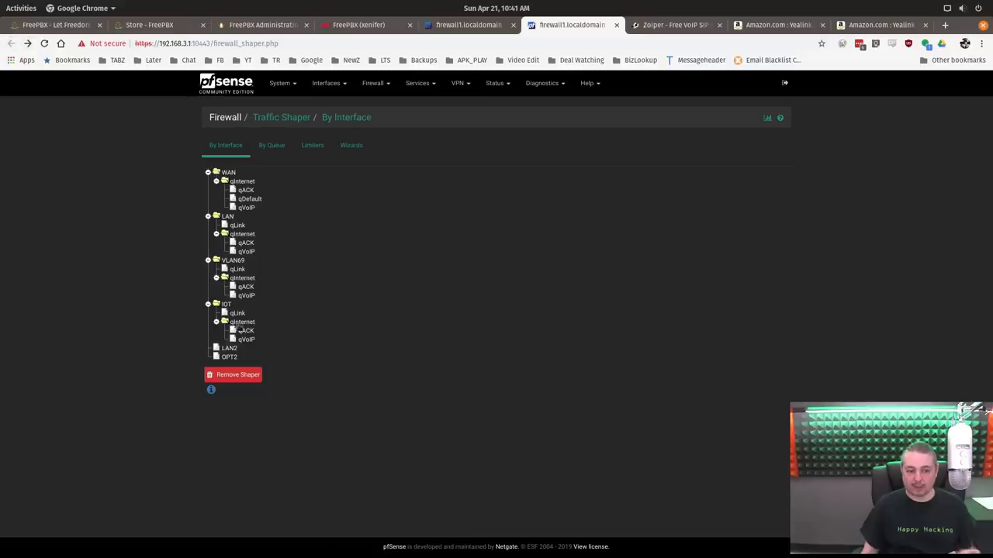
pyautogui.moveTo(27, 44)
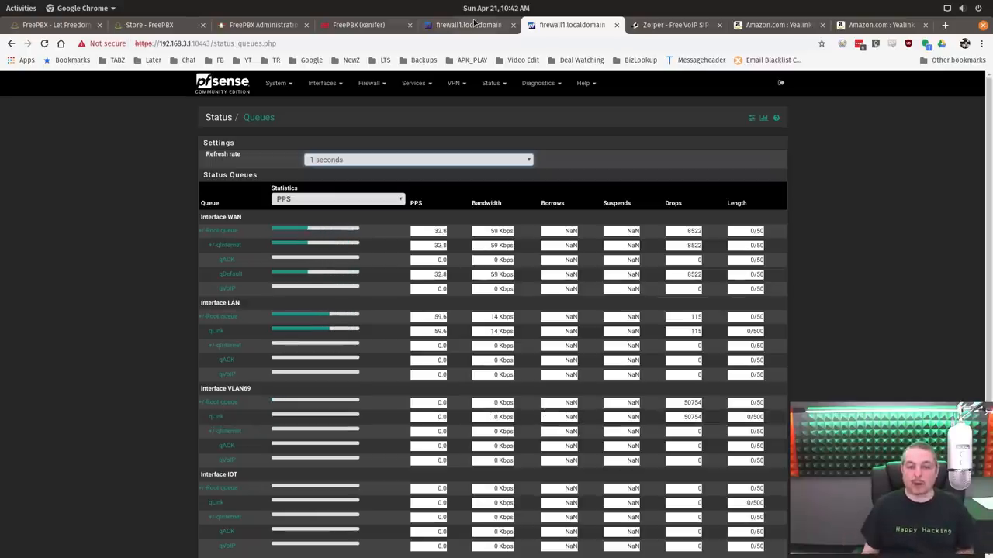
# - Switch to the Google results tab for 3CX Phone System
pyautogui.click(466, 24)
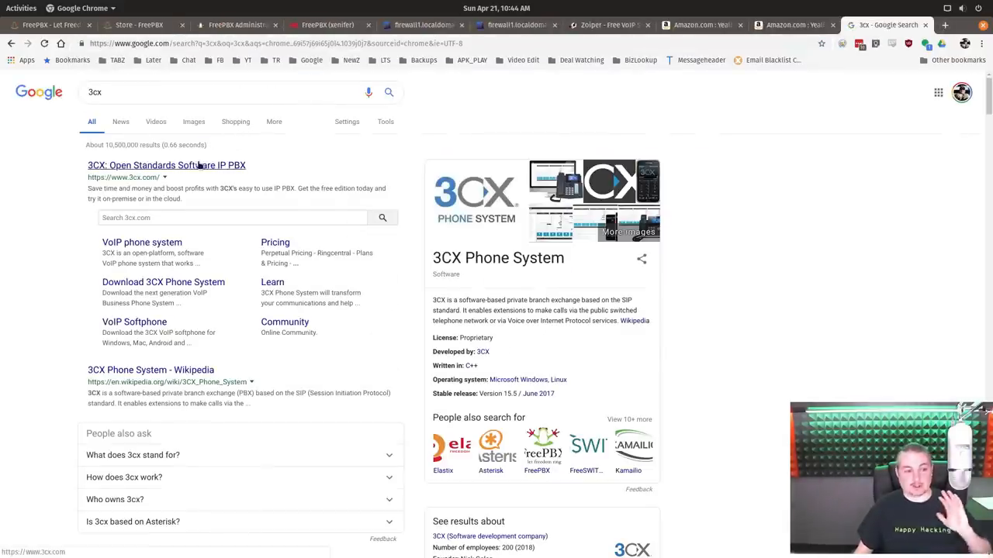
# - Leave the 3CX results and switch to the FreePBX homepage tab
pyautogui.click(166, 164)
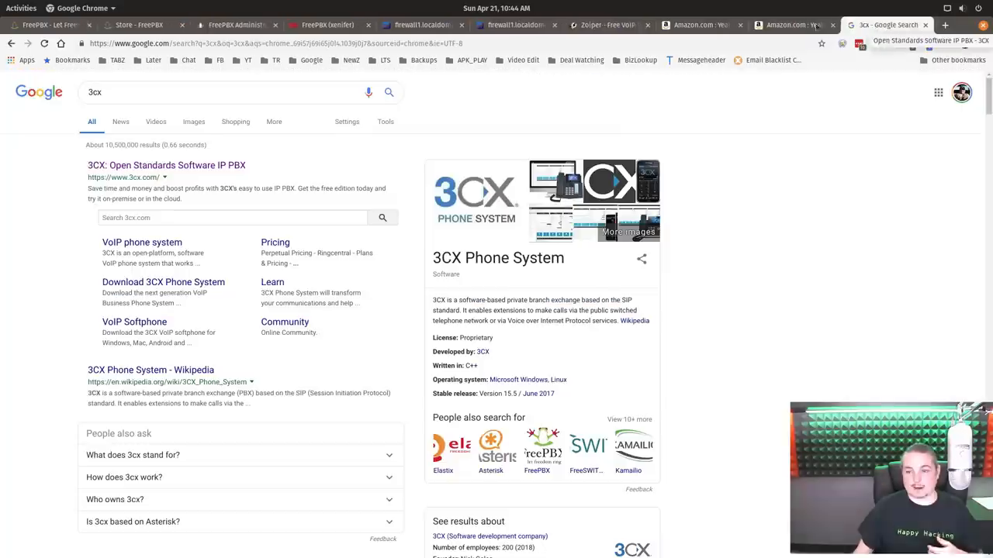
pyautogui.click(46, 25)
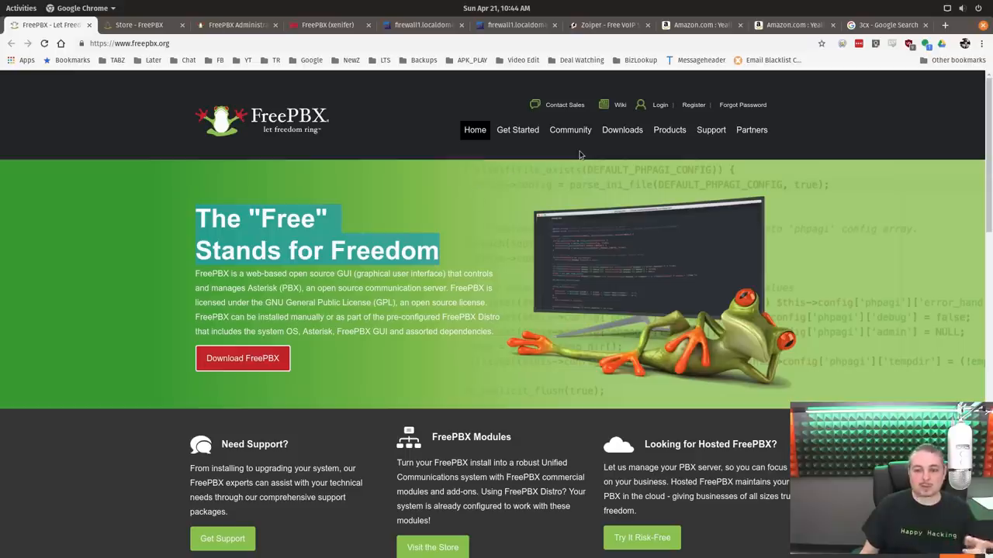
pyautogui.moveTo(563, 198)
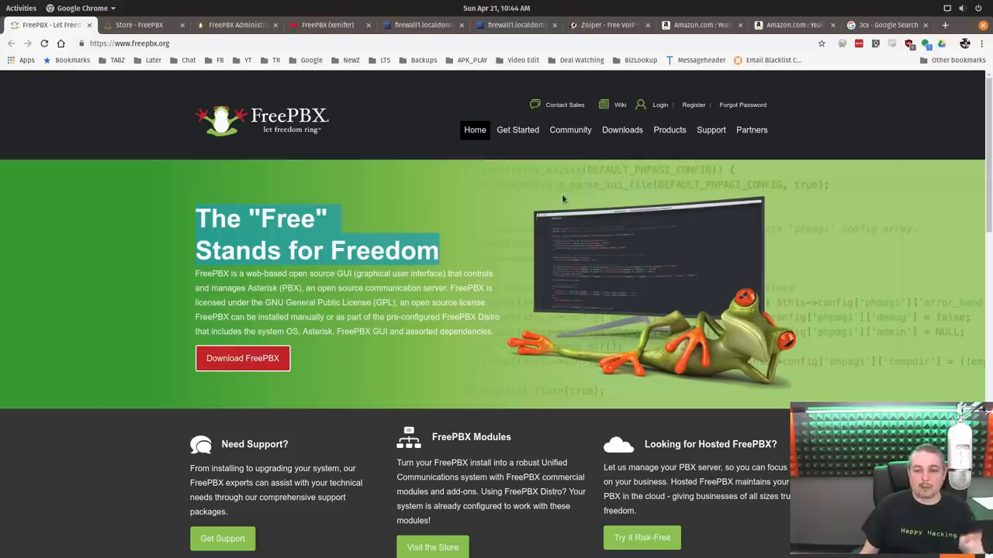
# - Go to the FreePBX Appliances store page and select the Phone System 40 title
pyautogui.scroll(-3)
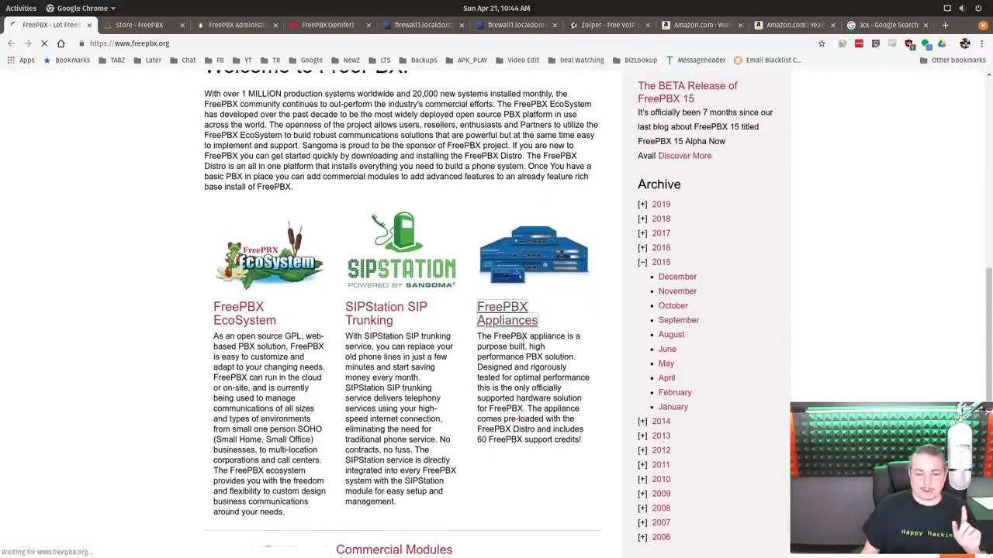
pyautogui.click(507, 314)
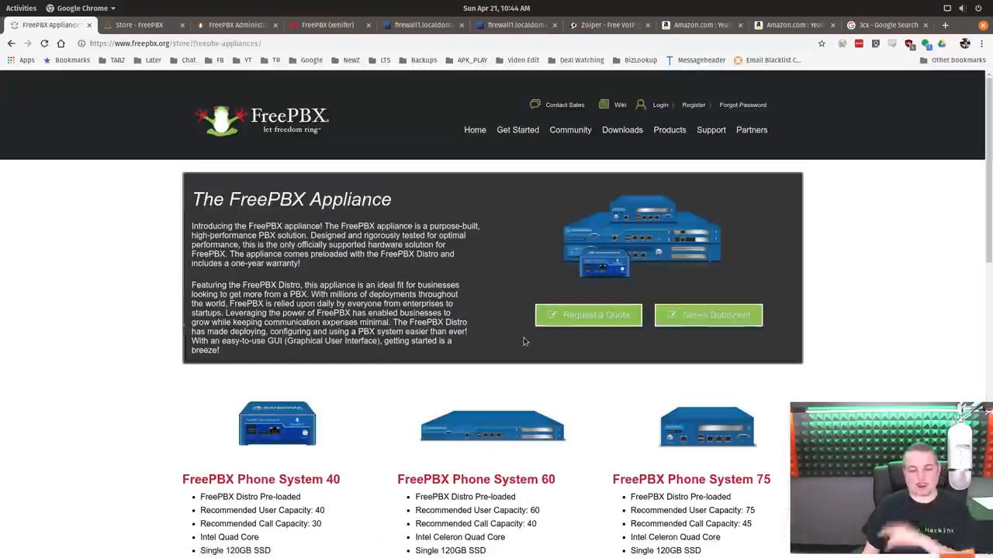
pyautogui.scroll(-3)
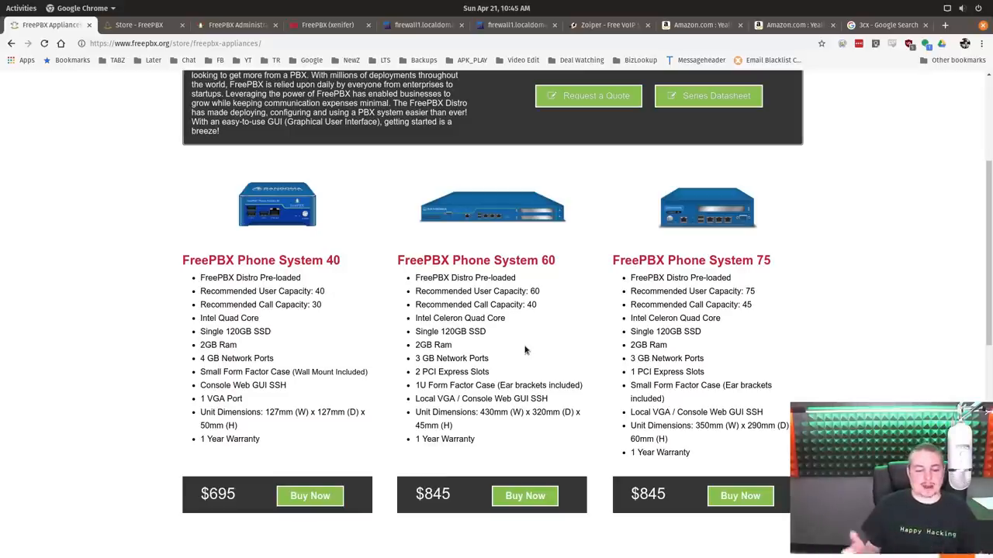
pyautogui.doubleClick(256, 261)
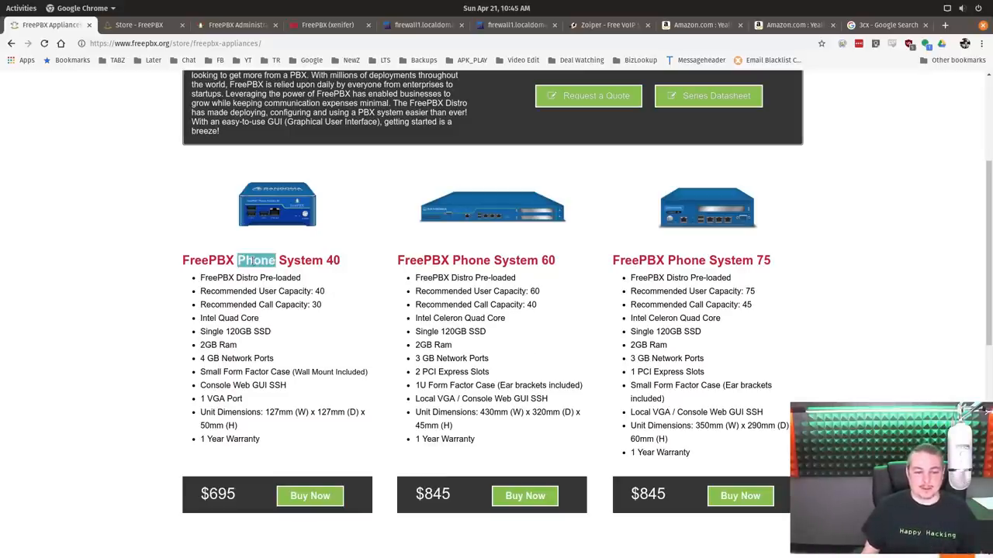
# - Review the Phone System 40, 60 and 75 models priced $695–$845
pyautogui.scroll(-3)
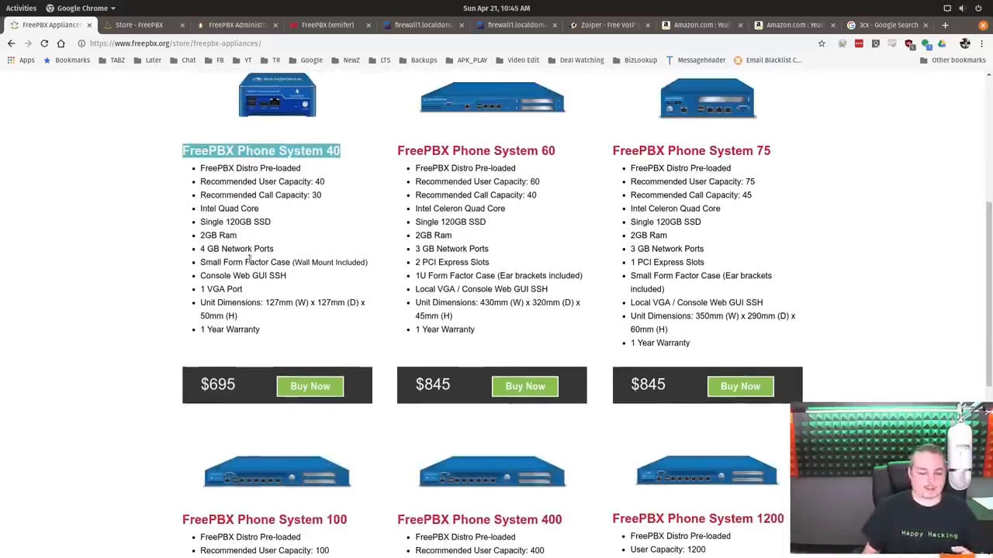
pyautogui.scroll(-3)
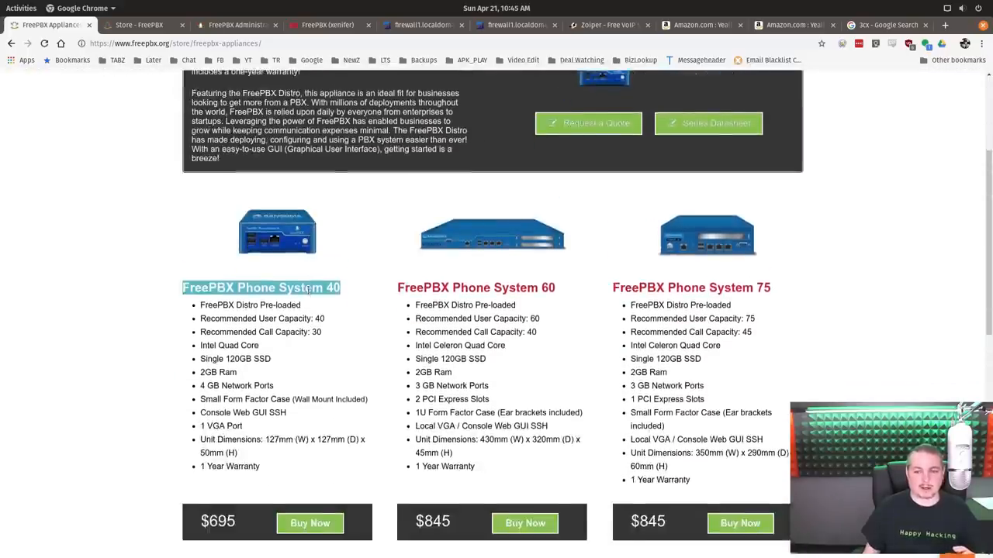
pyautogui.scroll(-3)
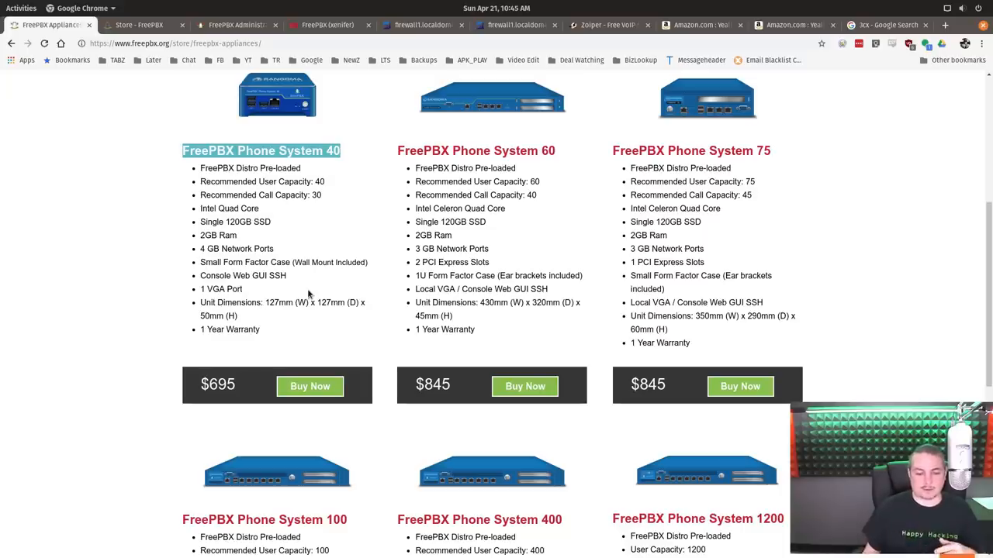
pyautogui.scroll(3)
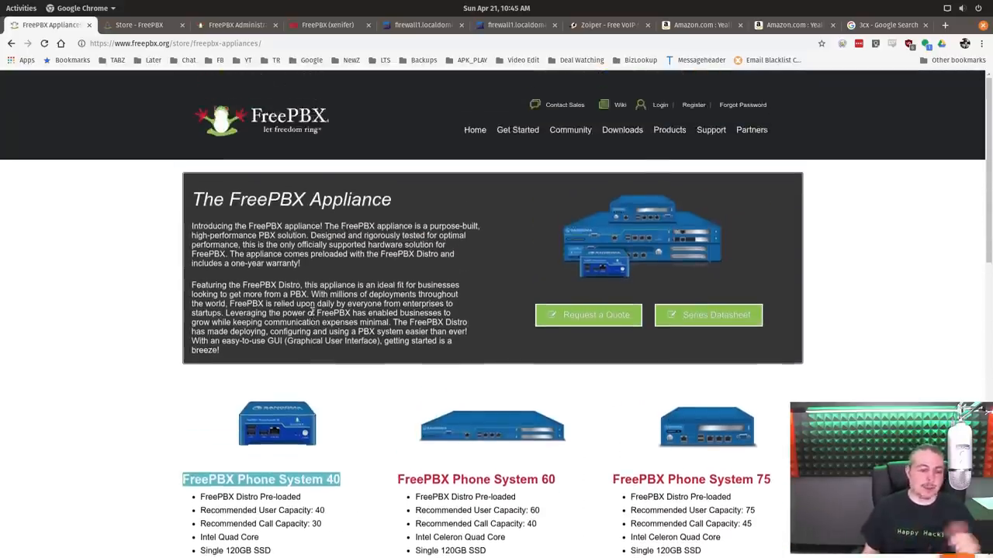
pyautogui.scroll(-3)
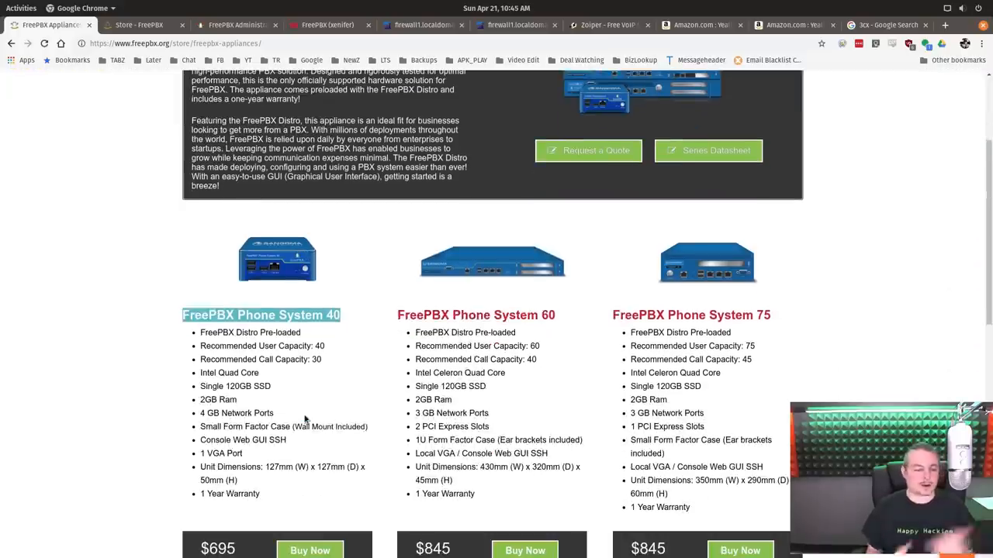